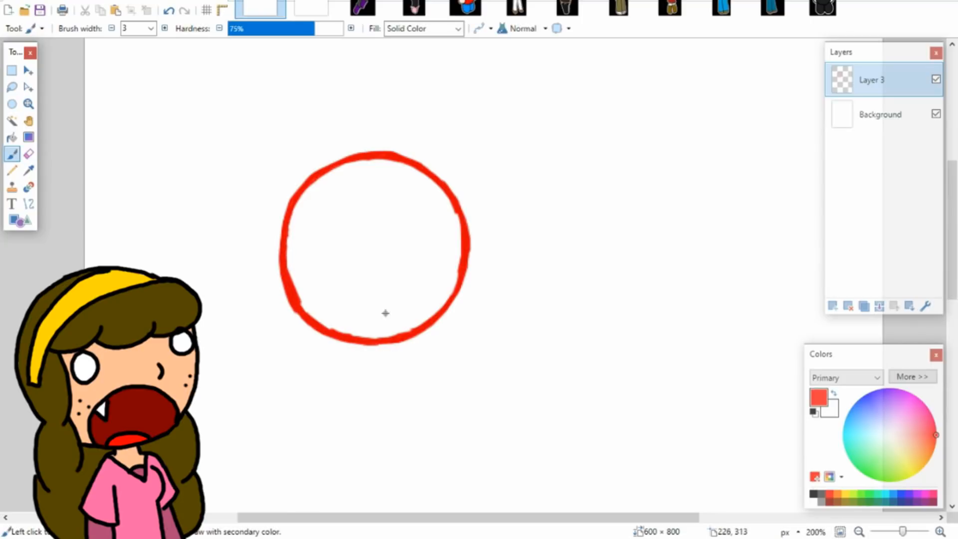
click(28, 153)
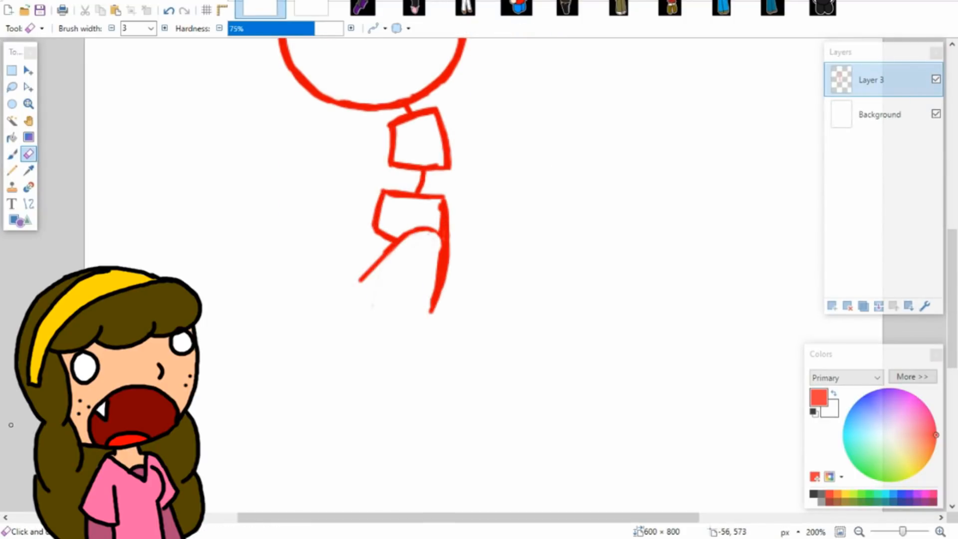
click(11, 154)
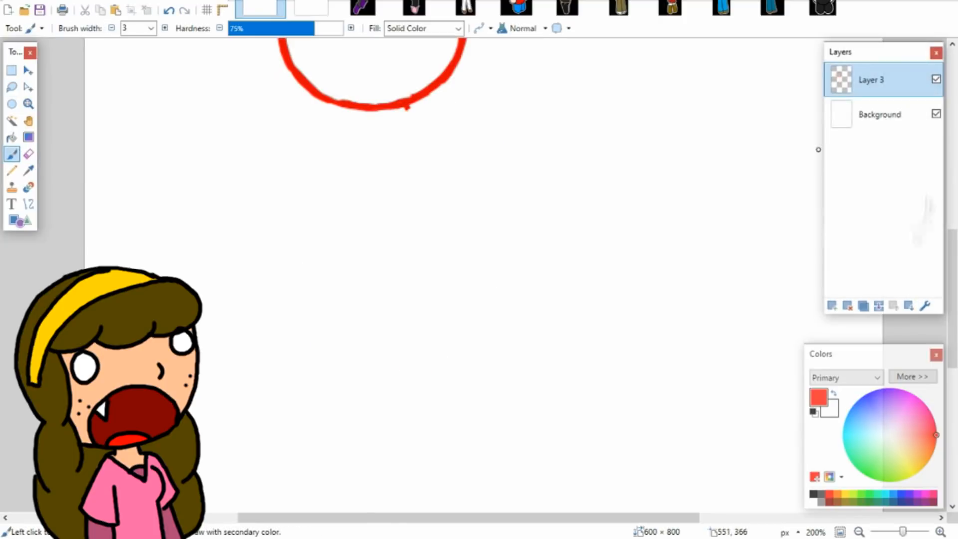